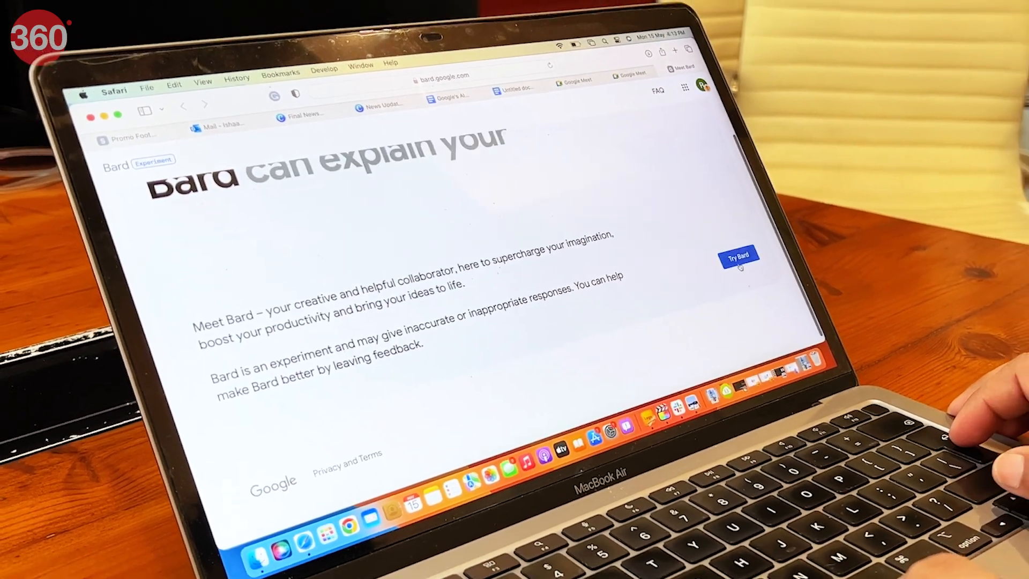
# Step: Enter the Bard chat page via 'Try Bard'
pyautogui.click(737, 256)
pyautogui.write('Sum up all the leaks available online for the iPhone 1')
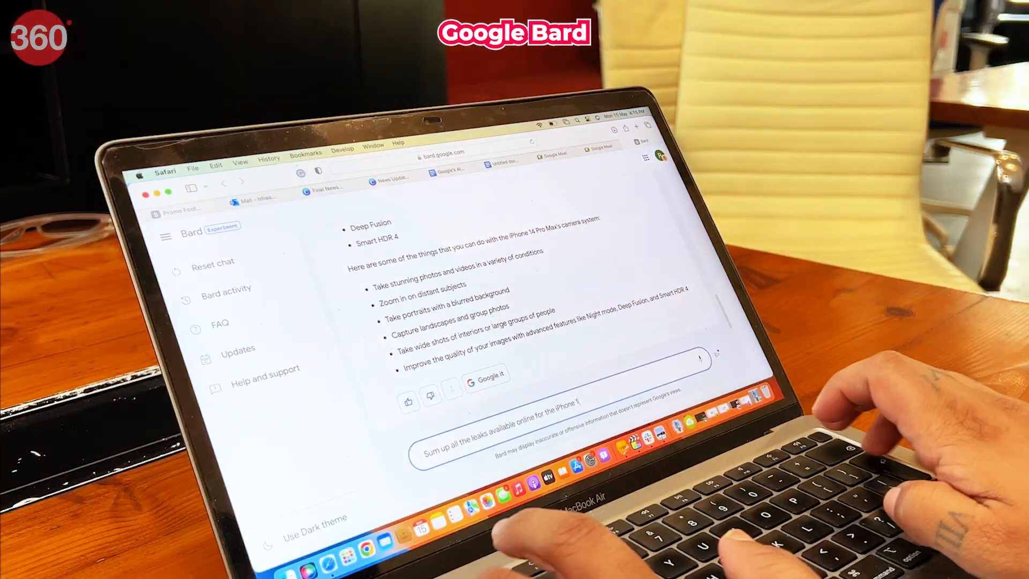
# Step: Send Bard the prompt asking for a summary of online leaks about the next iPhone
pyautogui.press('Return')
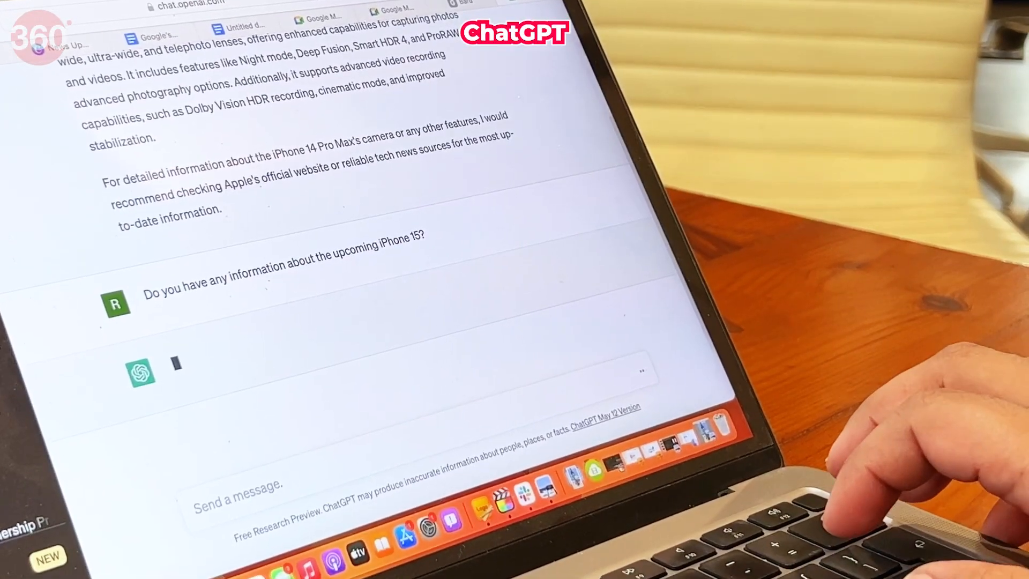
# Step: Submit the iPhone 15 question to ChatGPT, then dismiss the Free versus Plus plans overview
pyautogui.press('Return')
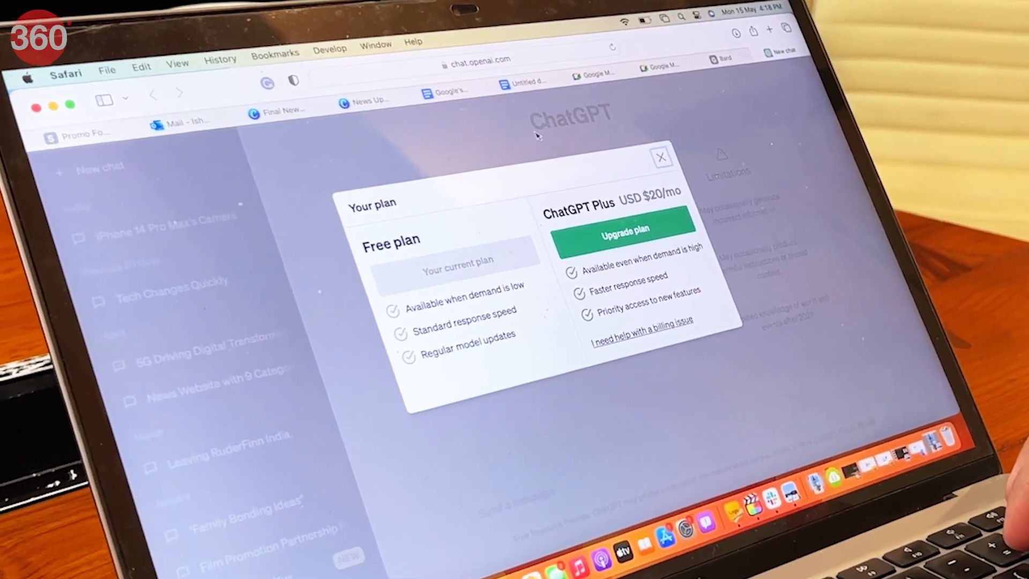
pyautogui.click(661, 157)
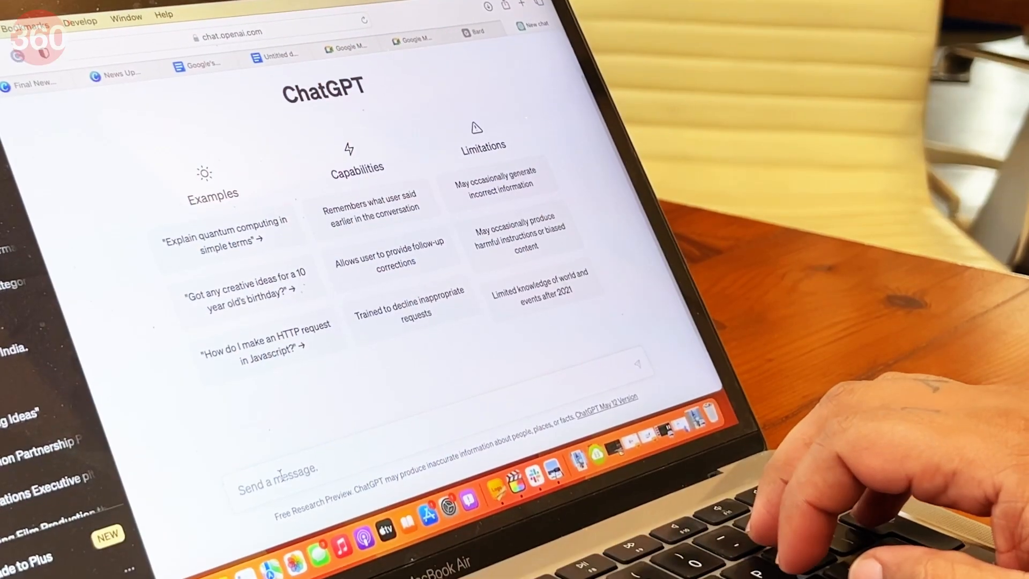
# Step: Ask ChatGPT to tell about the iPhone 14 Pro Max's camera
pyautogui.write('Tell me about IP')
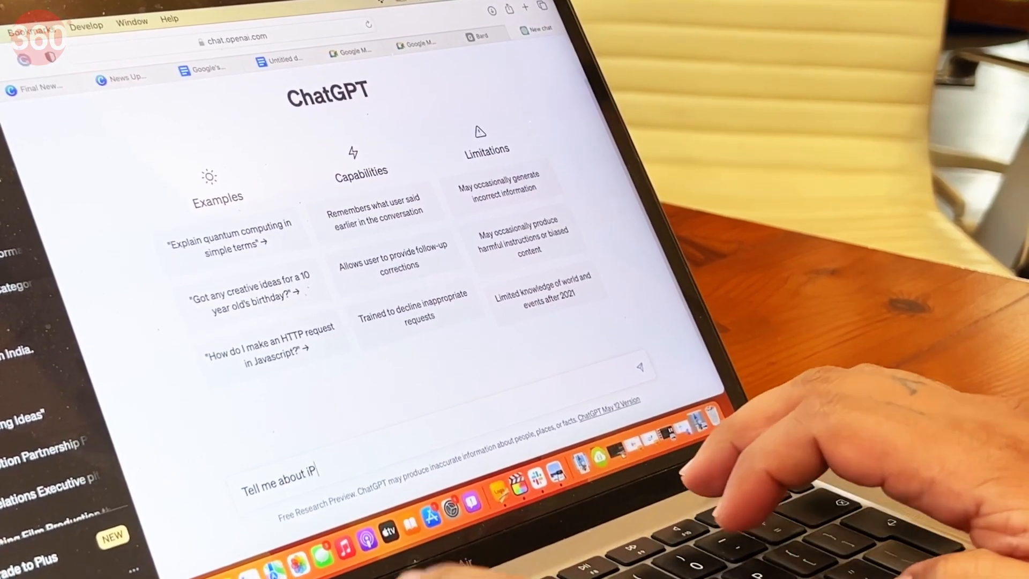
pyautogui.write('hone 14 P')
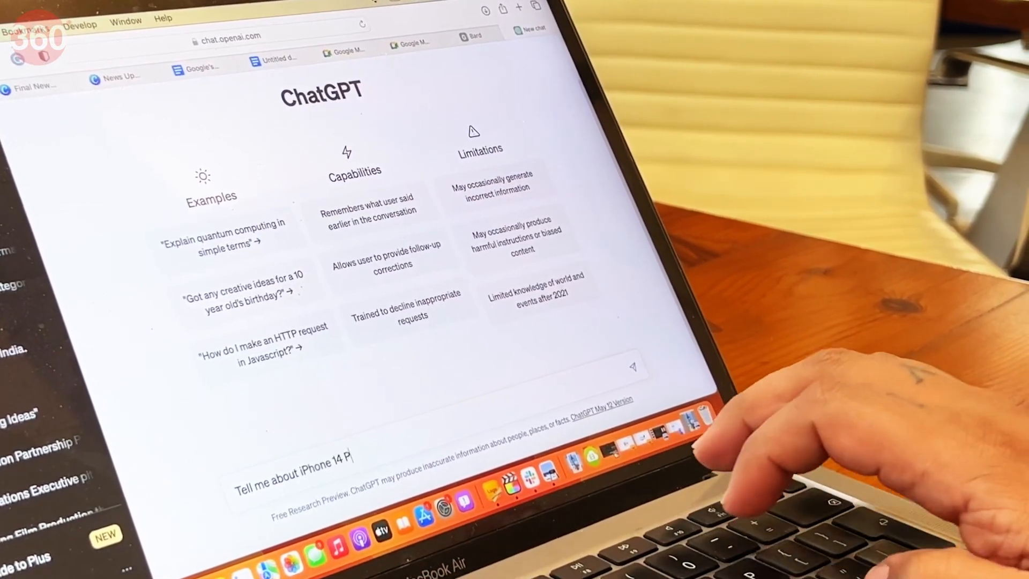
pyautogui.write('ro Ma')
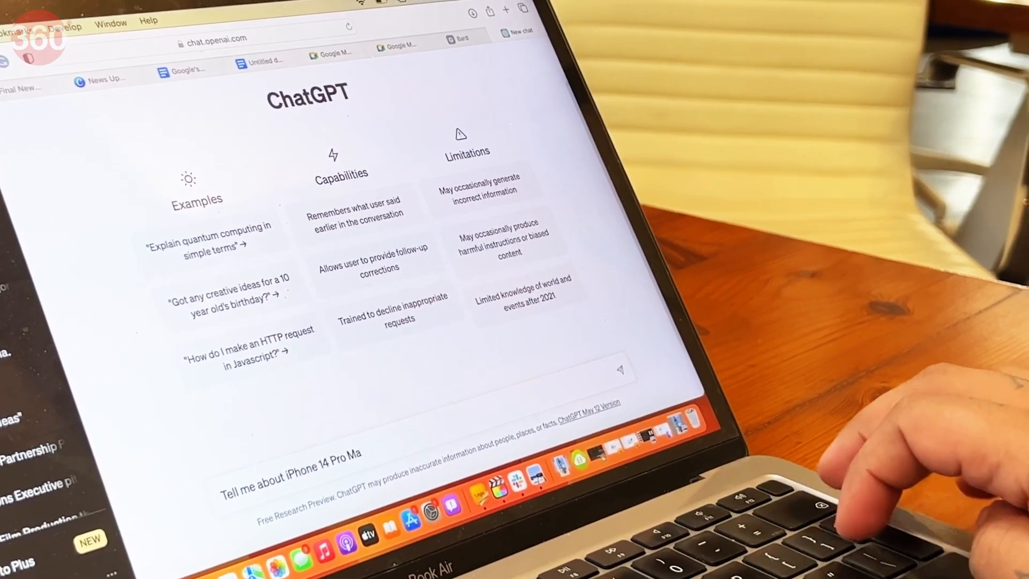
pyautogui.write("x's camera")
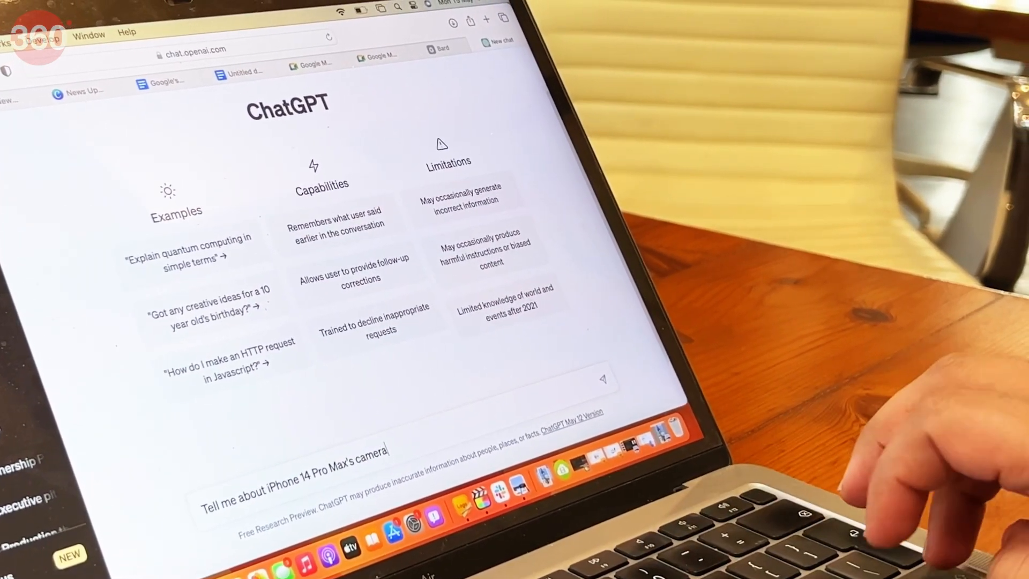
pyautogui.press('Return')
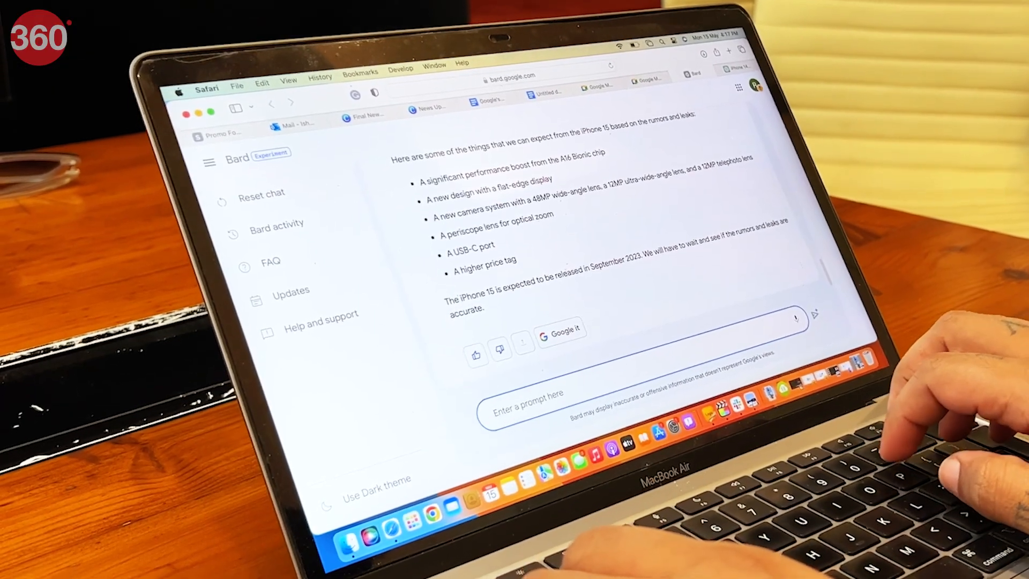
pyautogui.write('Will Bard o')
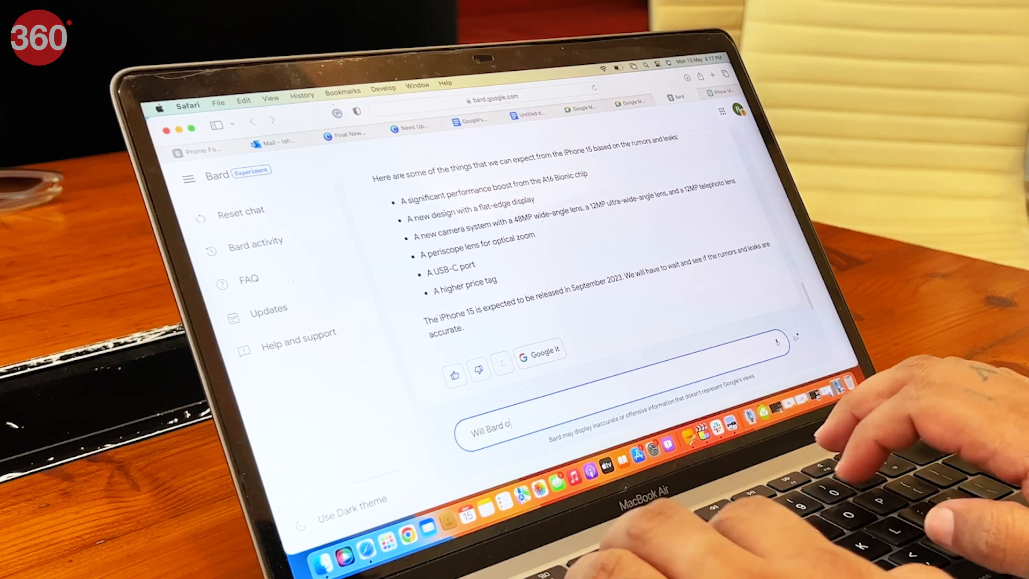
# Step: Complete and send 'Will Bard offer paid subscriptions?' to Bard
pyautogui.write('ffer paid')
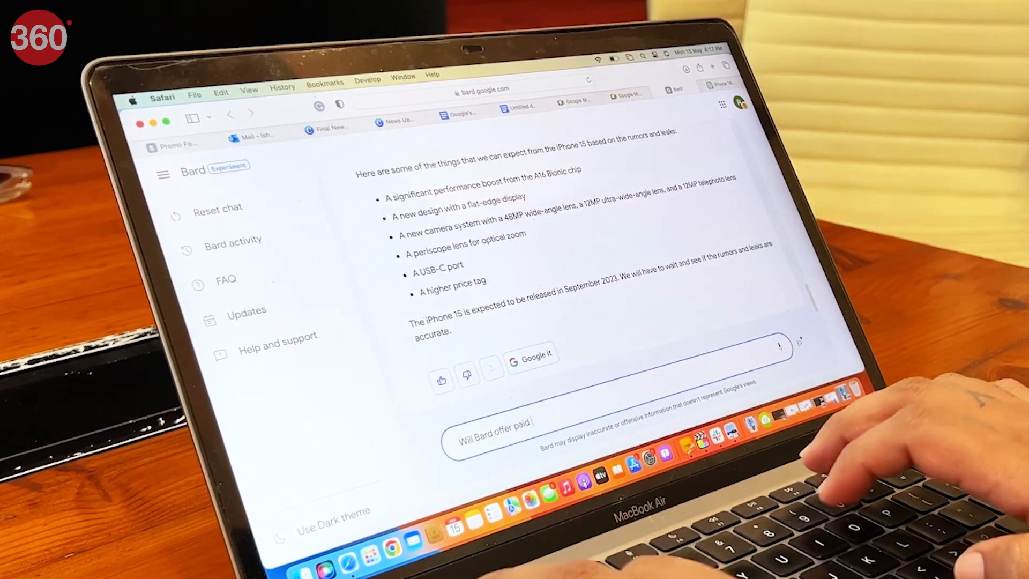
pyautogui.write('subscriptio')
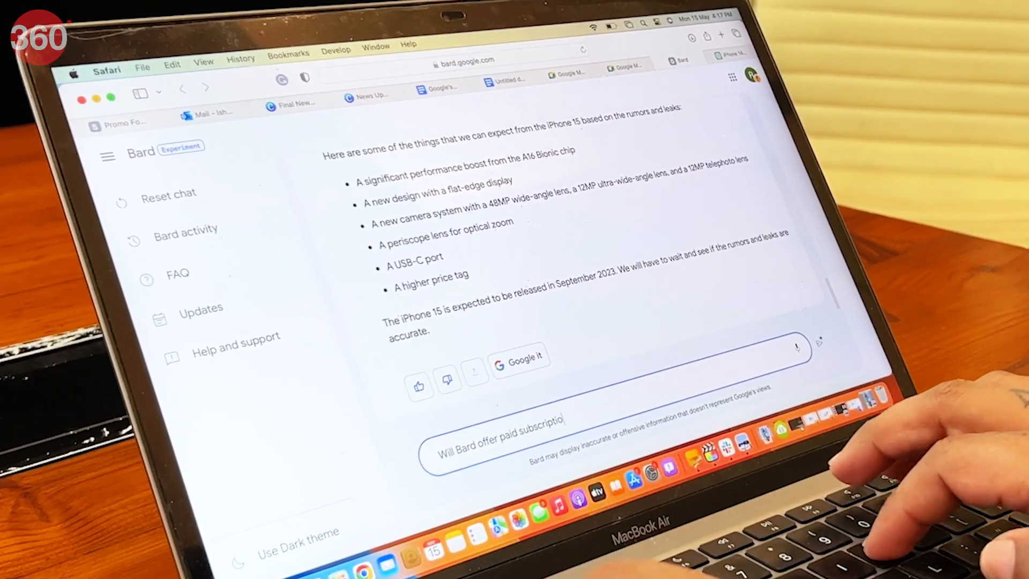
pyautogui.press('Return')
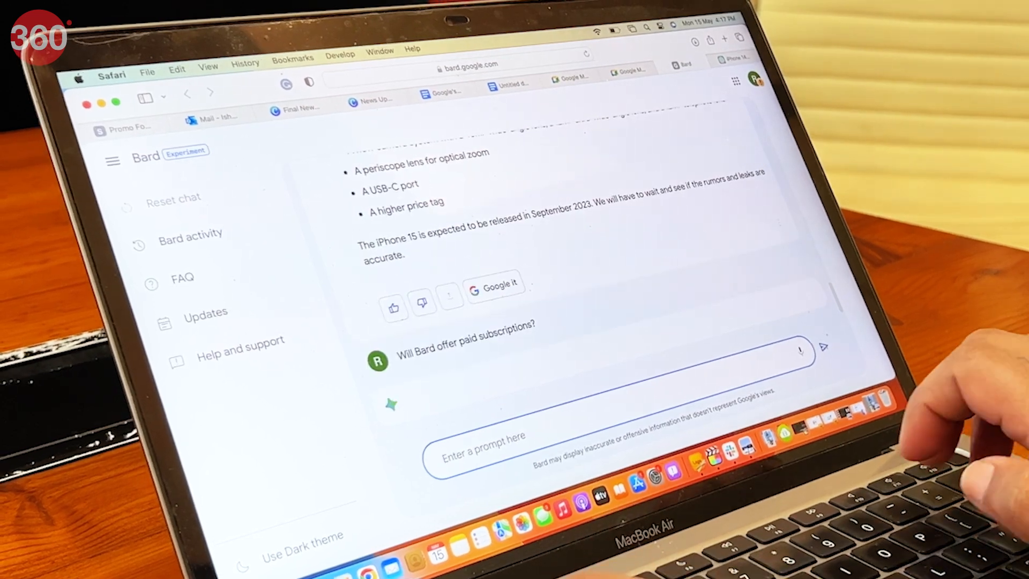